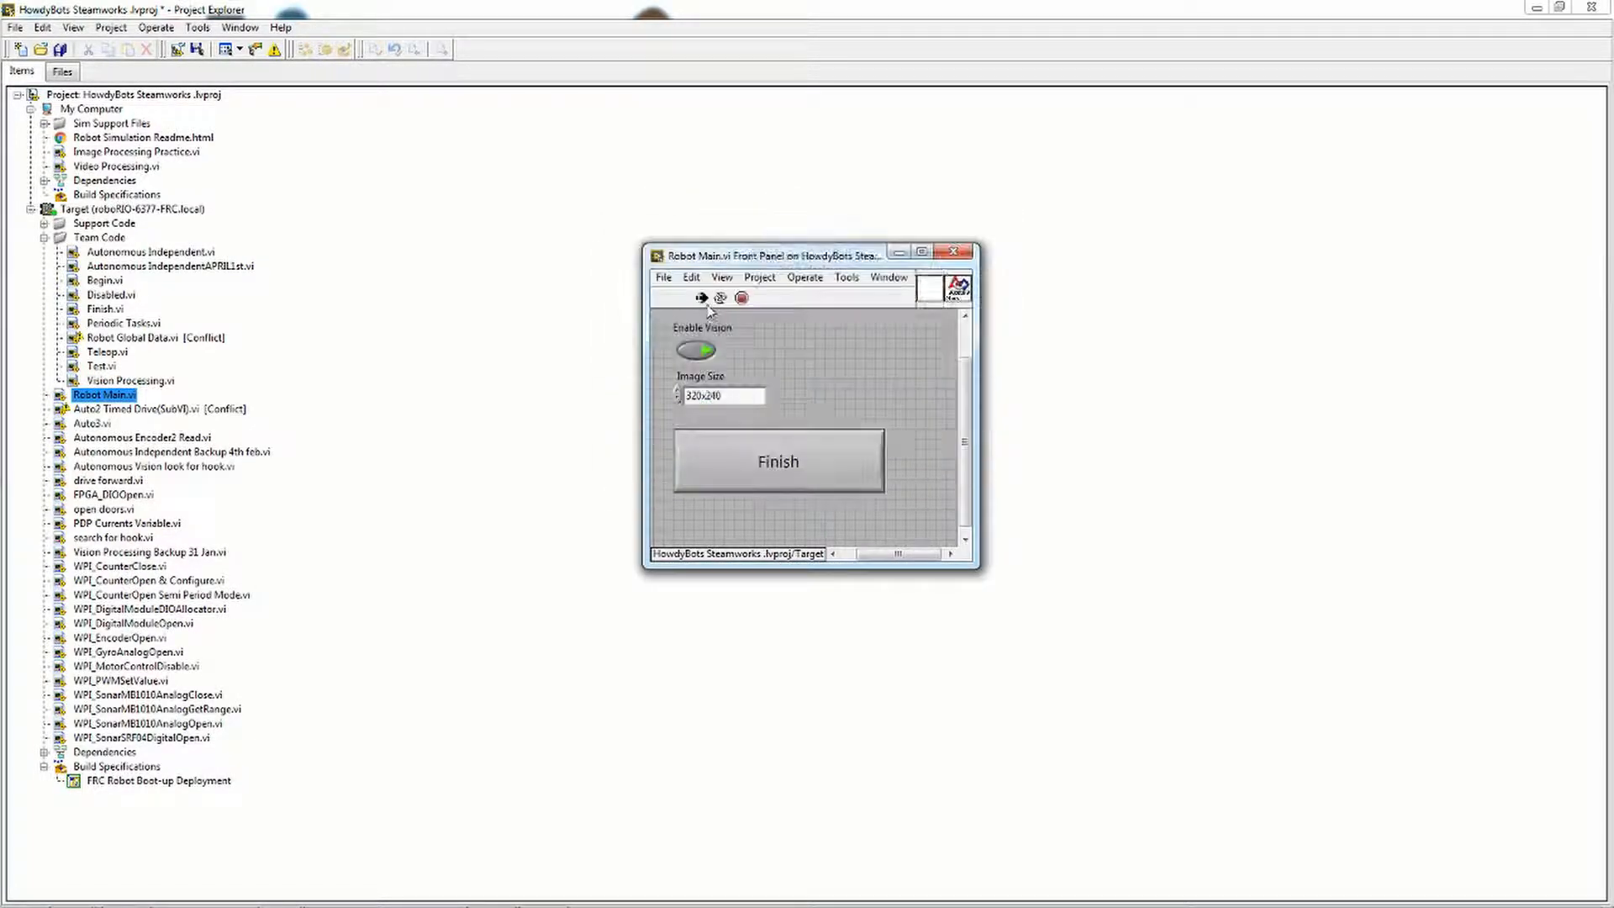
# Step: Close the Robot Main.vi front panel, leaving the HowdyBots Steamworks project tree
pyautogui.click(950, 251)
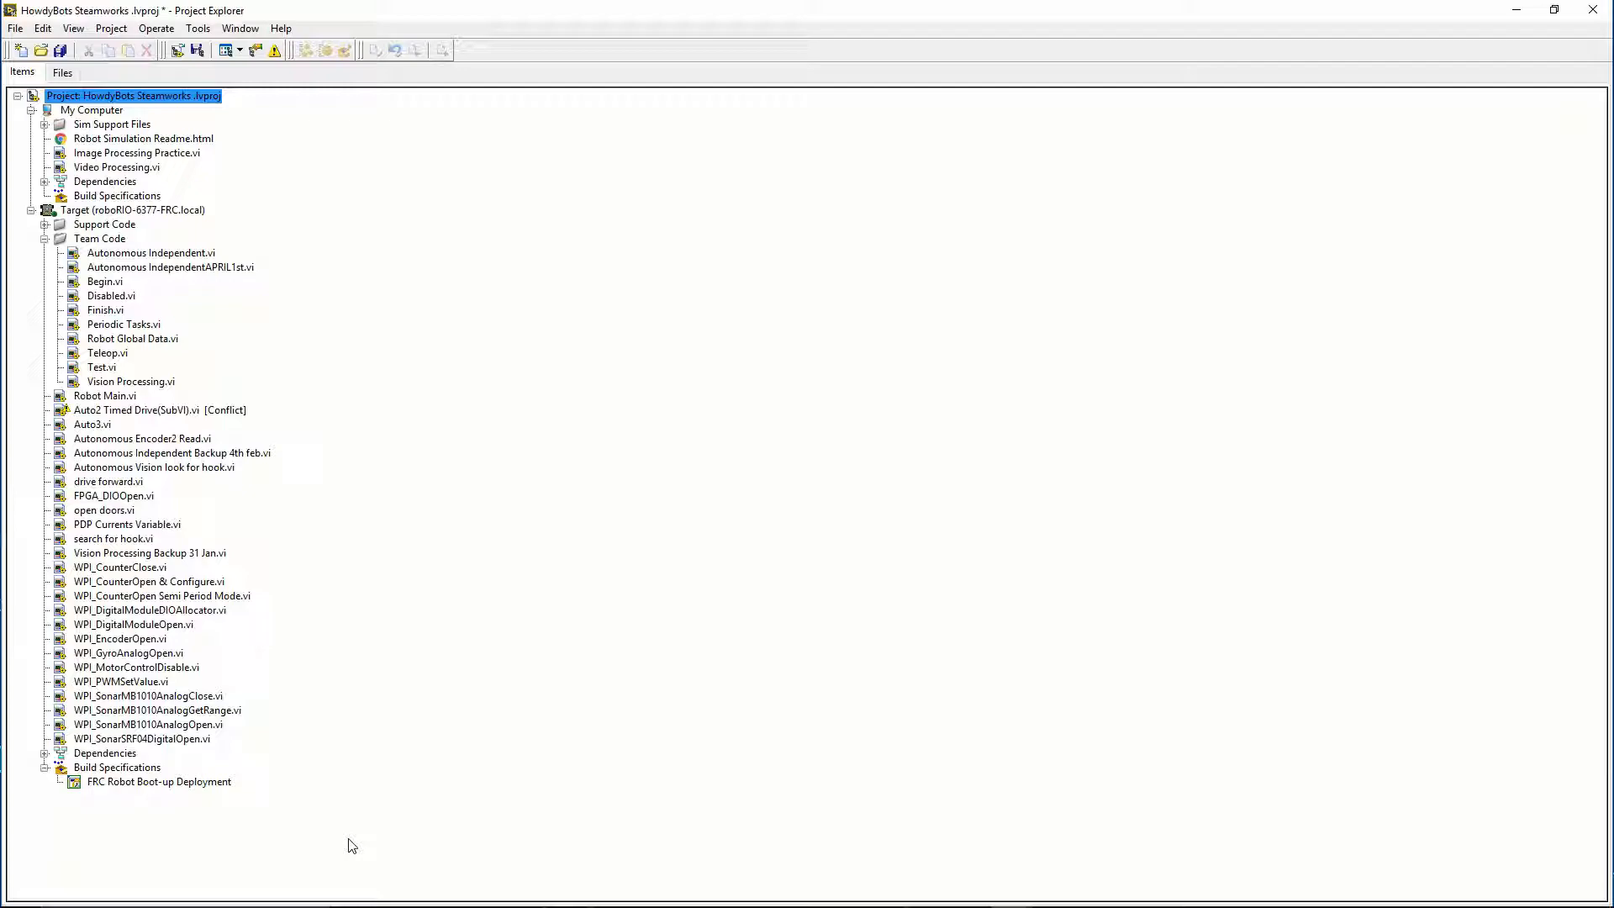
# Step: Collapse Team Code and expand Build Specifications to show FRC Robot Boot-up Deployment
pyautogui.click(45, 238)
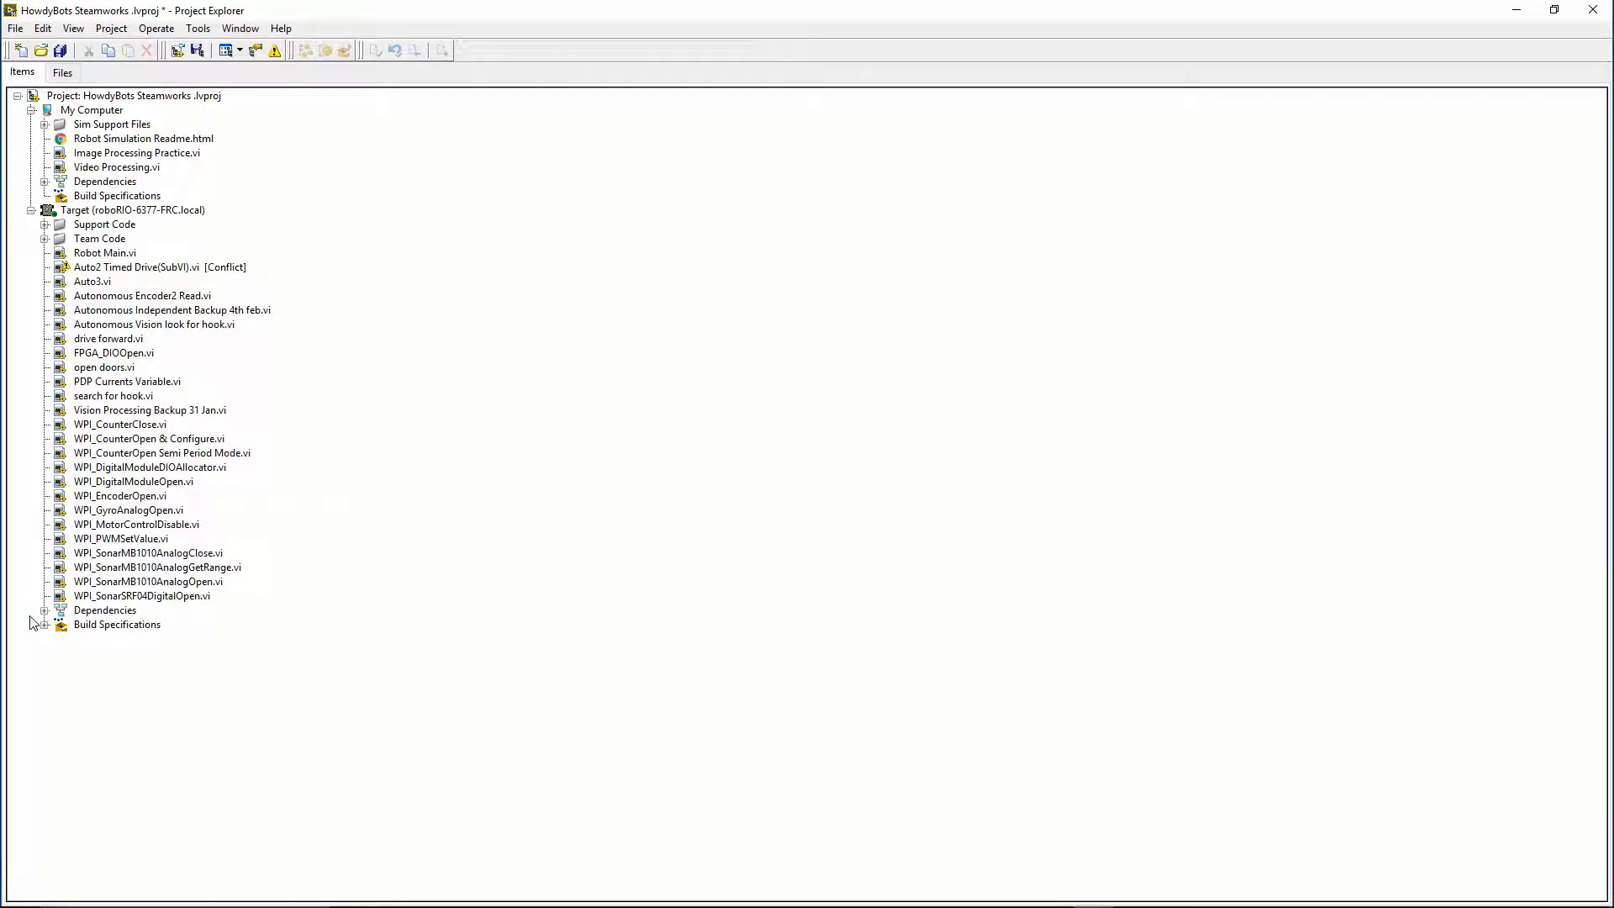
pyautogui.click(46, 623)
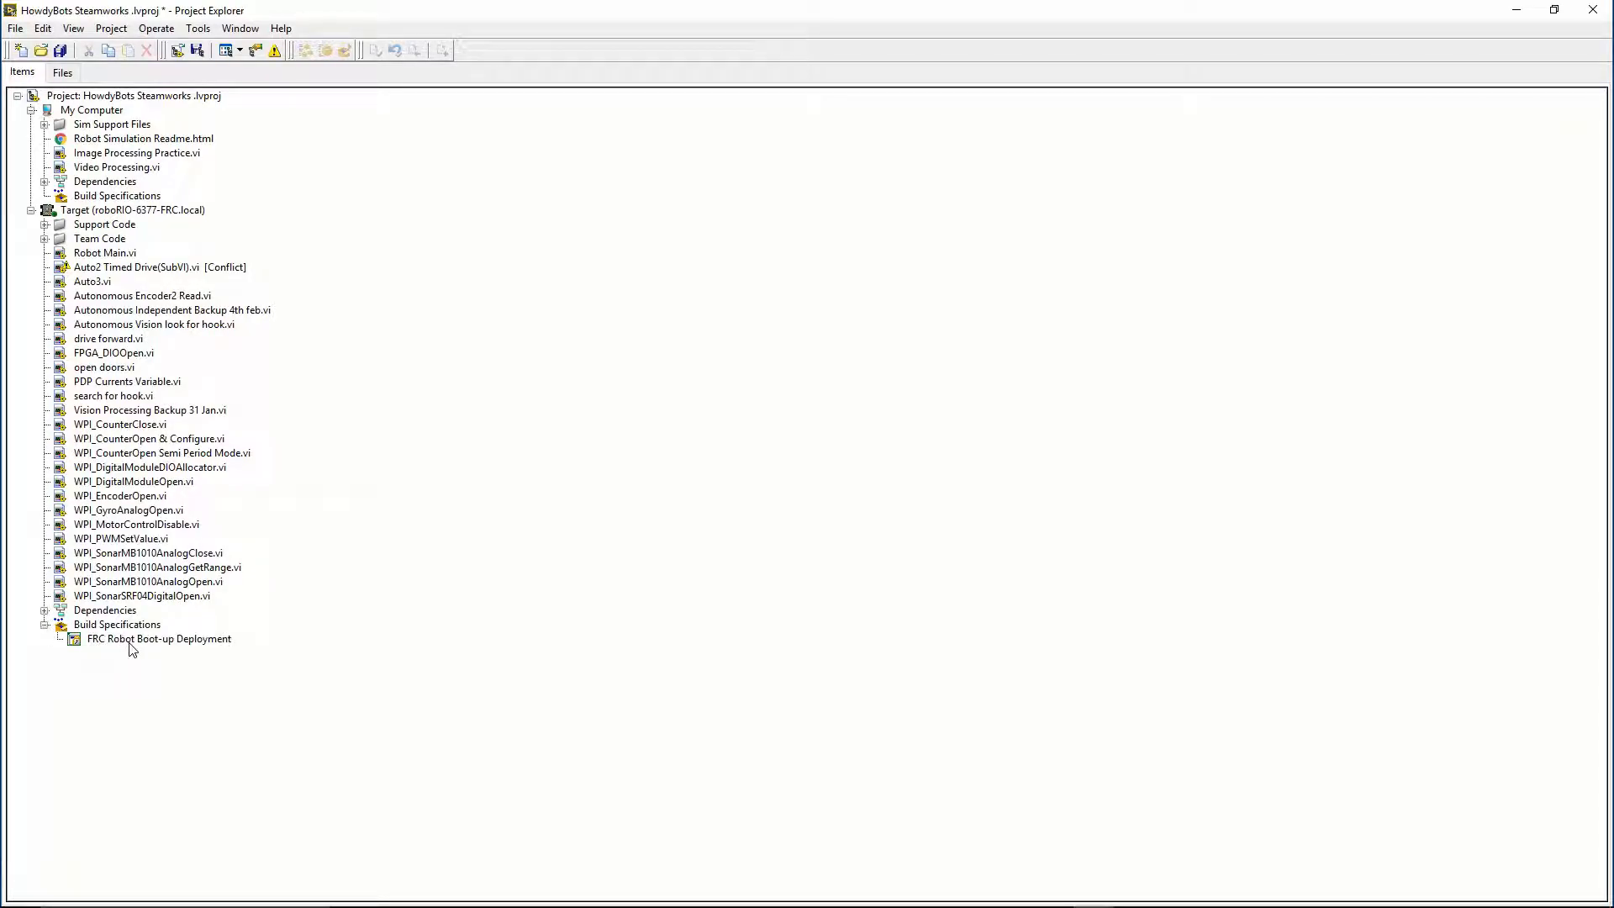
pyautogui.rightClick(158, 638)
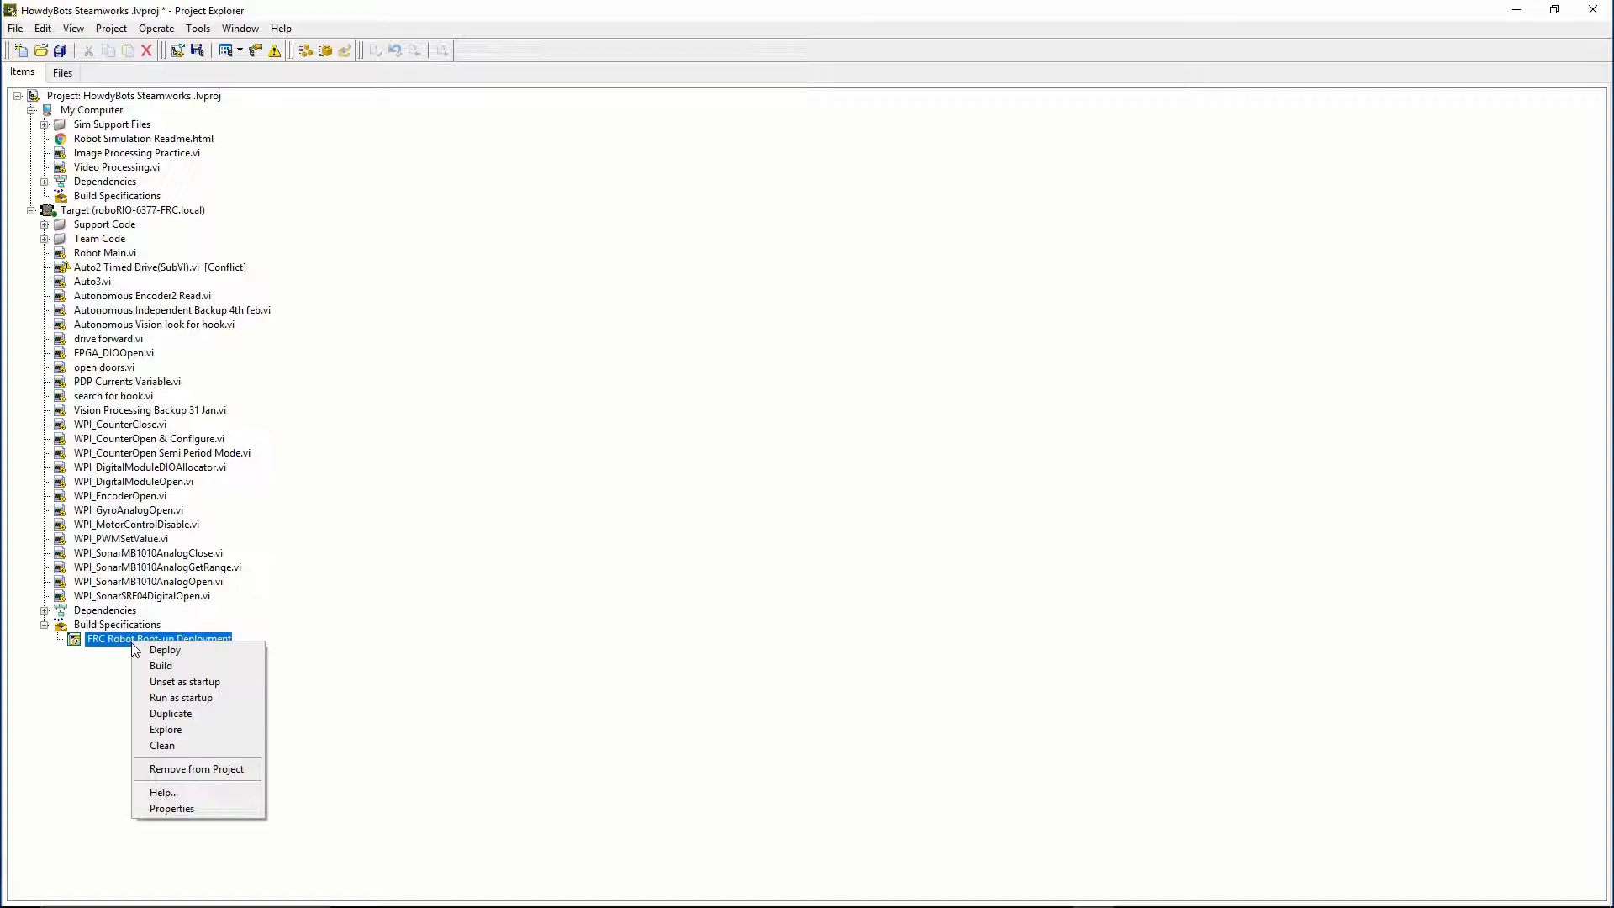
pyautogui.click(171, 689)
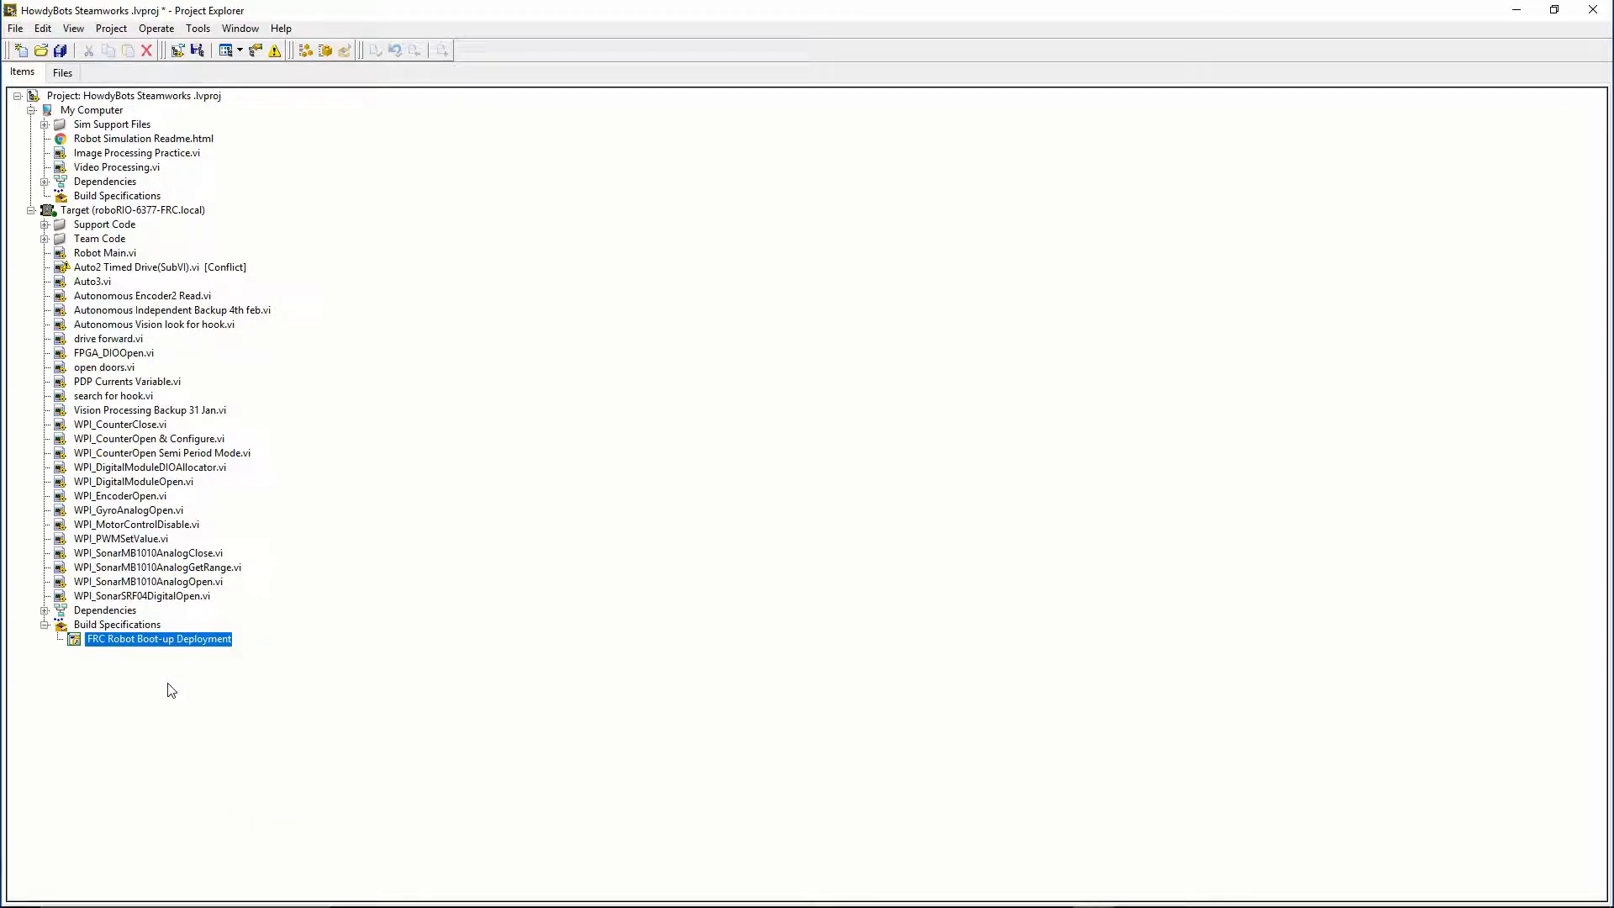
pyautogui.moveTo(166, 691)
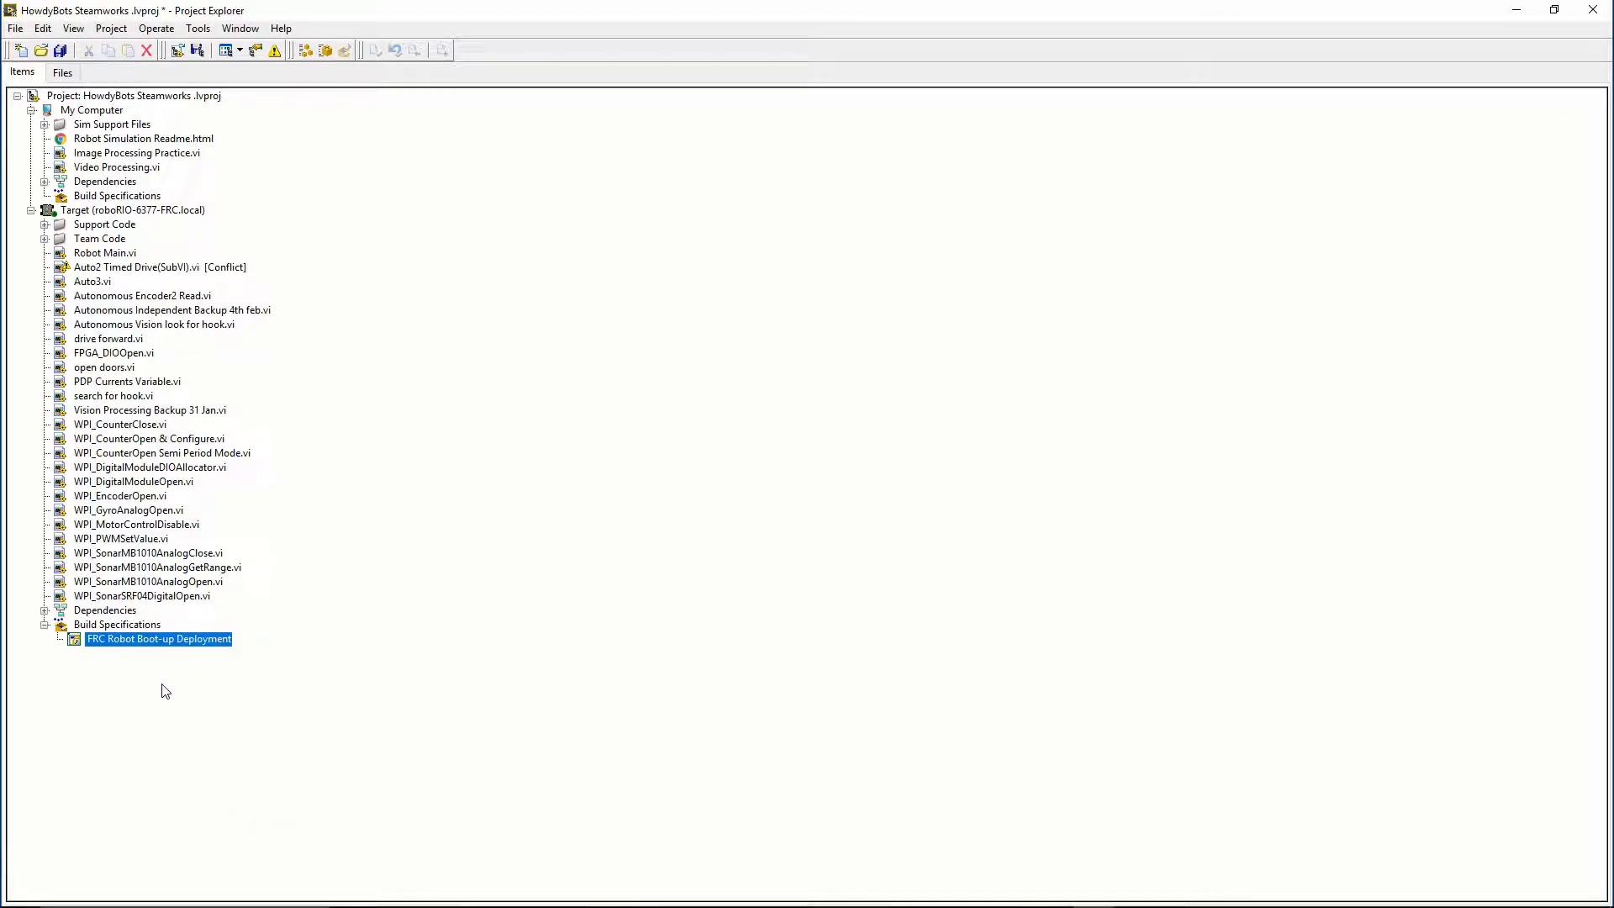
# Step: Deploy FRC Robot Boot-up Deployment, applying the conflict resolution to replace the running startup app
pyautogui.click(46, 237)
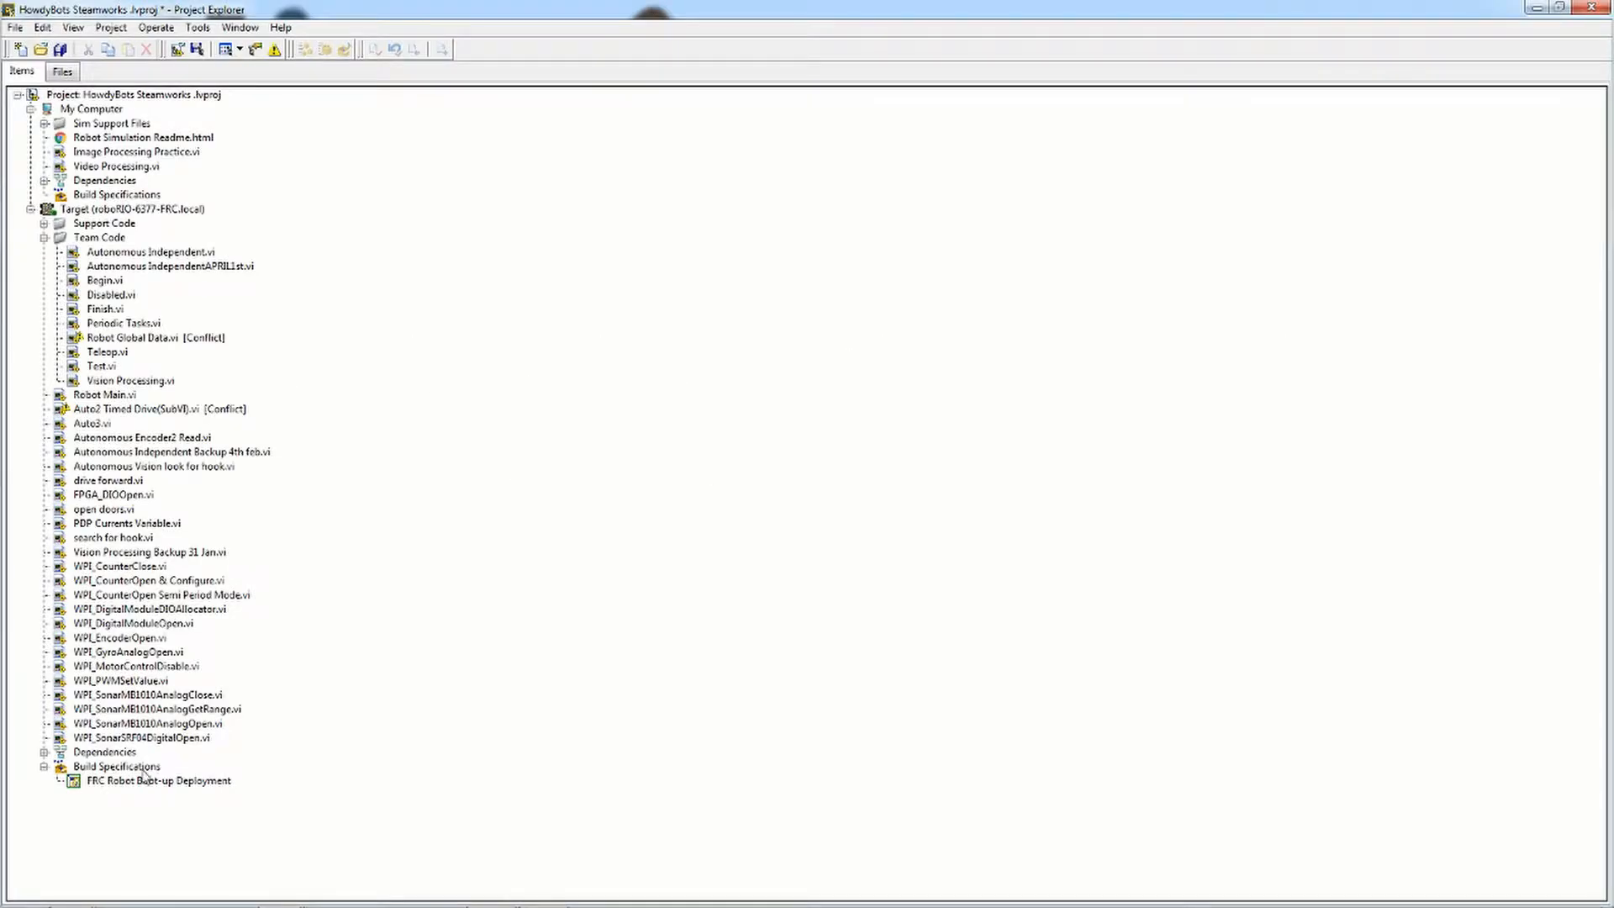
pyautogui.click(157, 780)
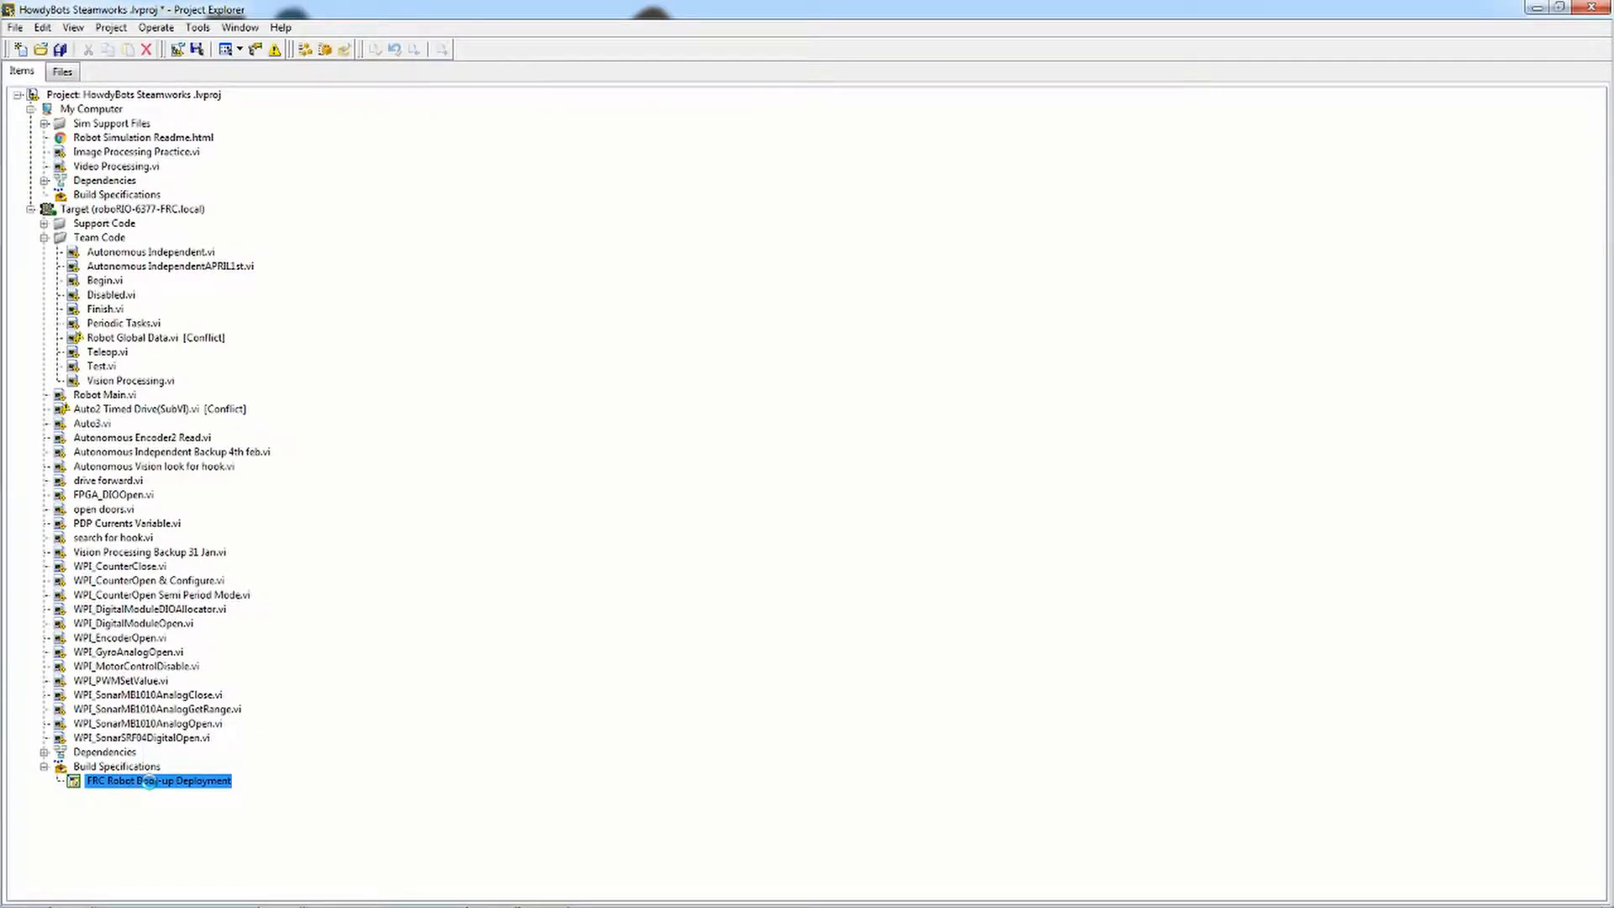
pyautogui.doubleClick(157, 780)
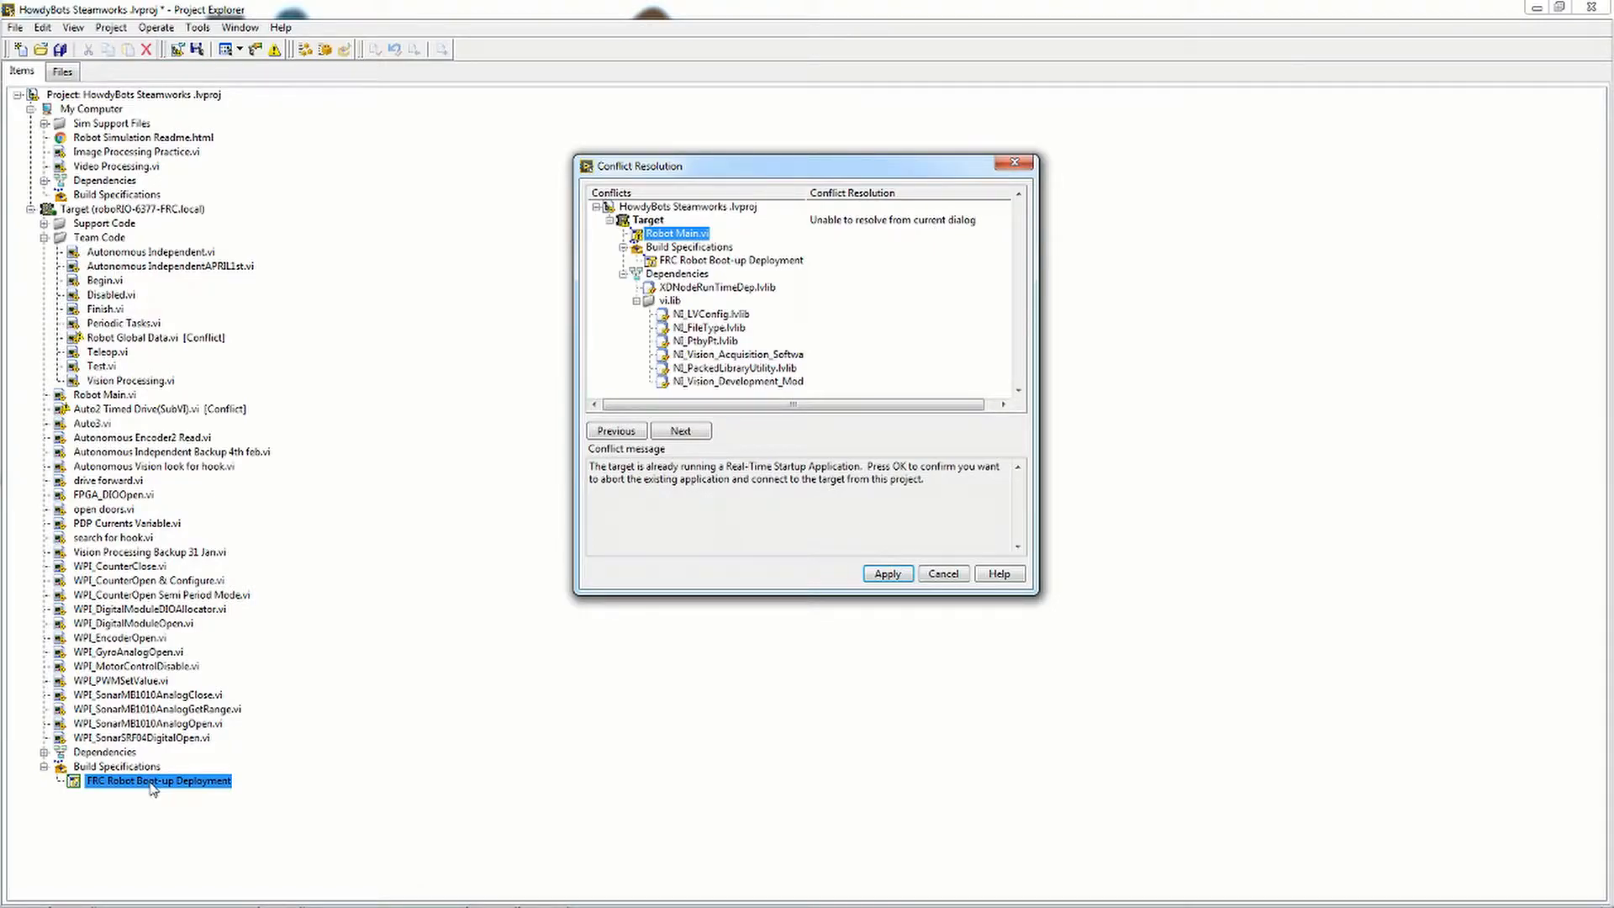
pyautogui.click(885, 573)
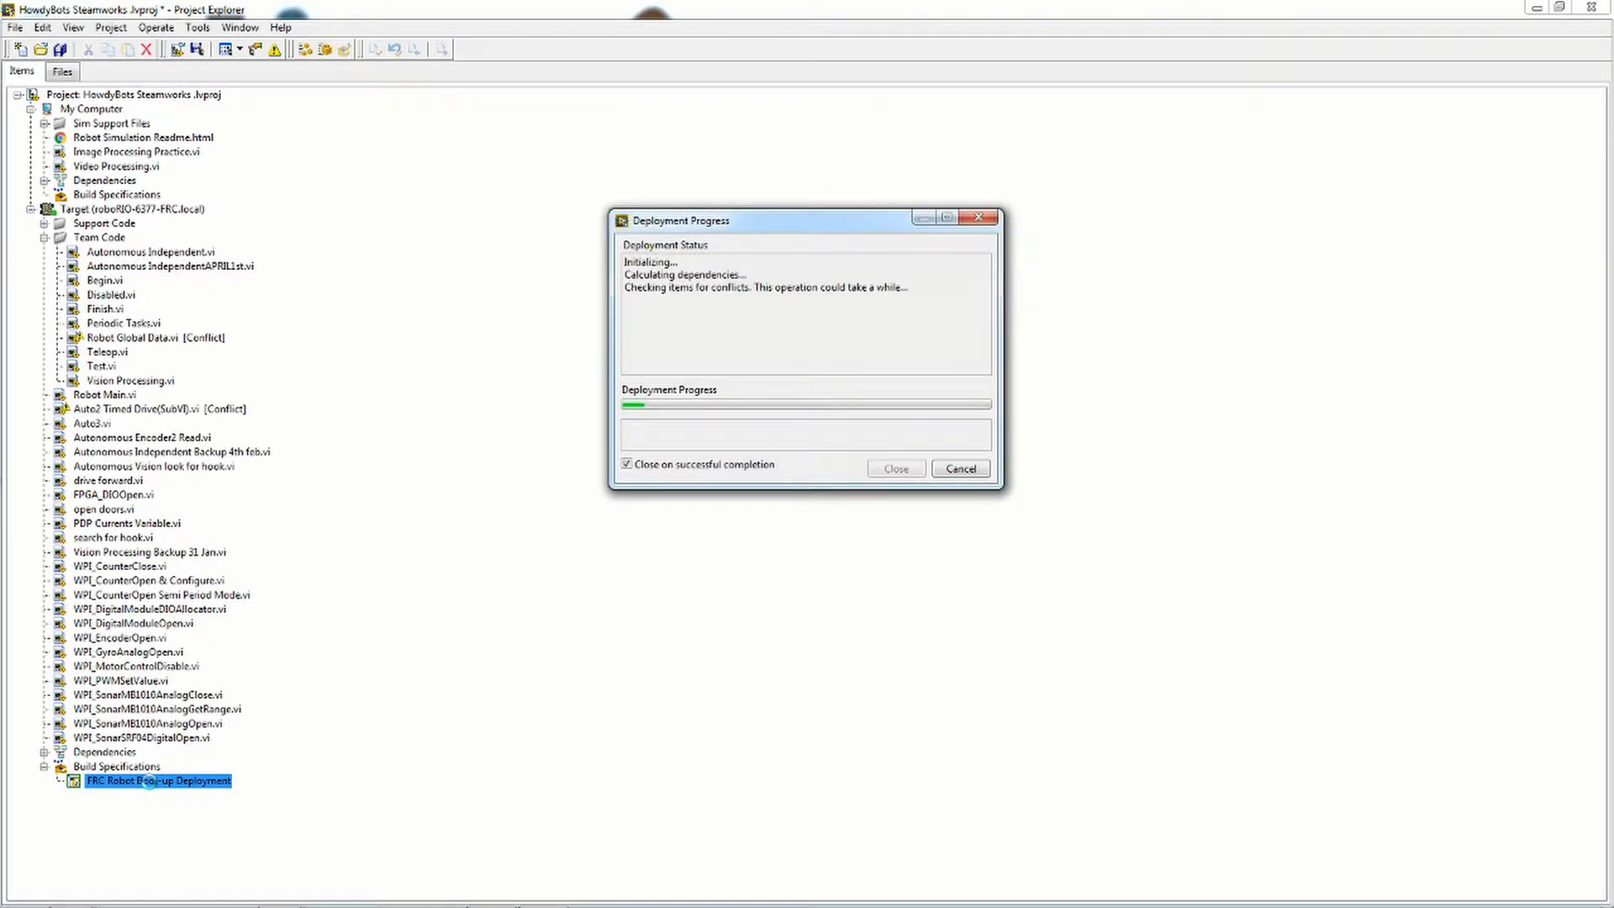